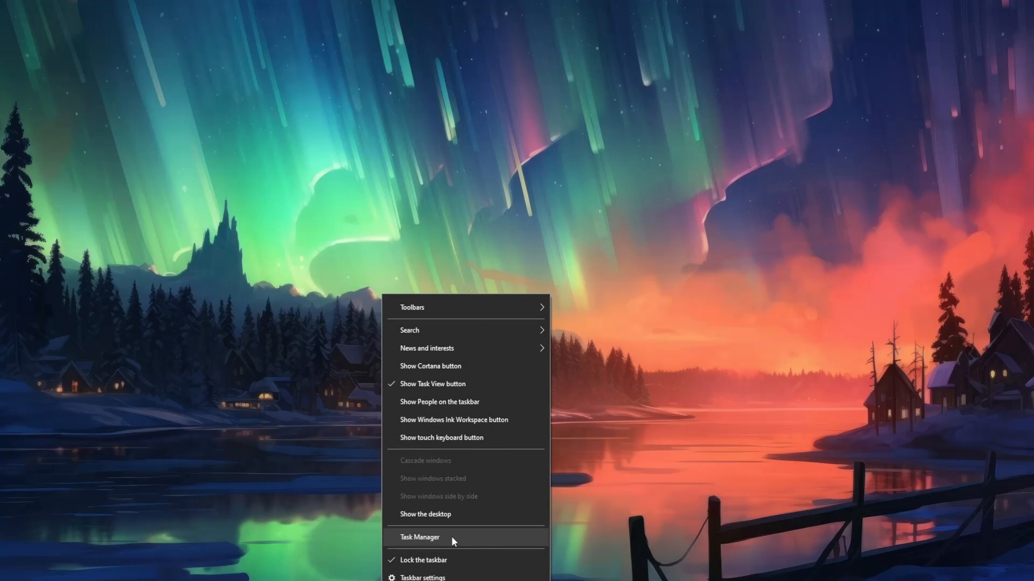
Review the running apps and background processes in Task Manager's Processes list
click(419, 536)
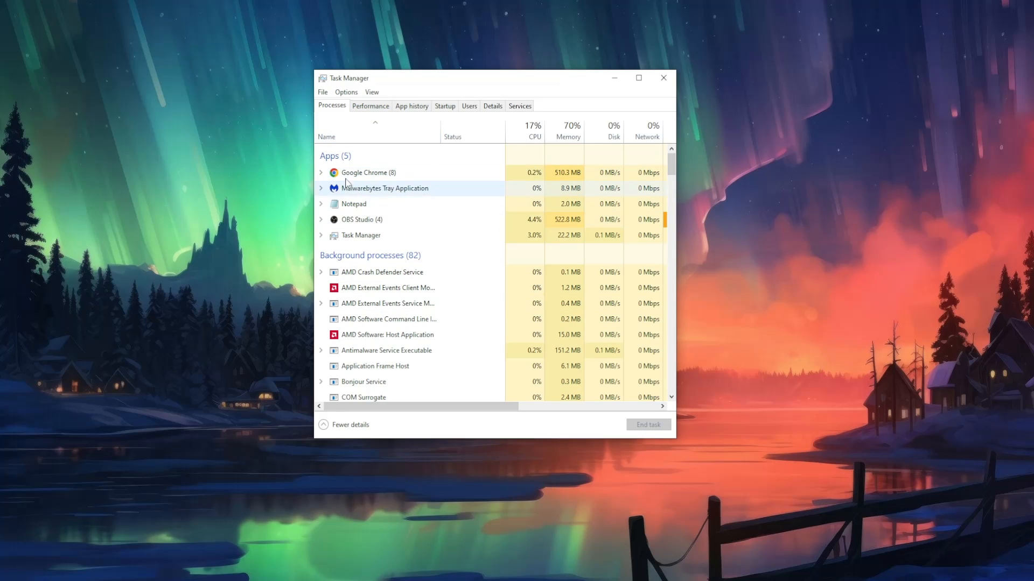
click(373, 204)
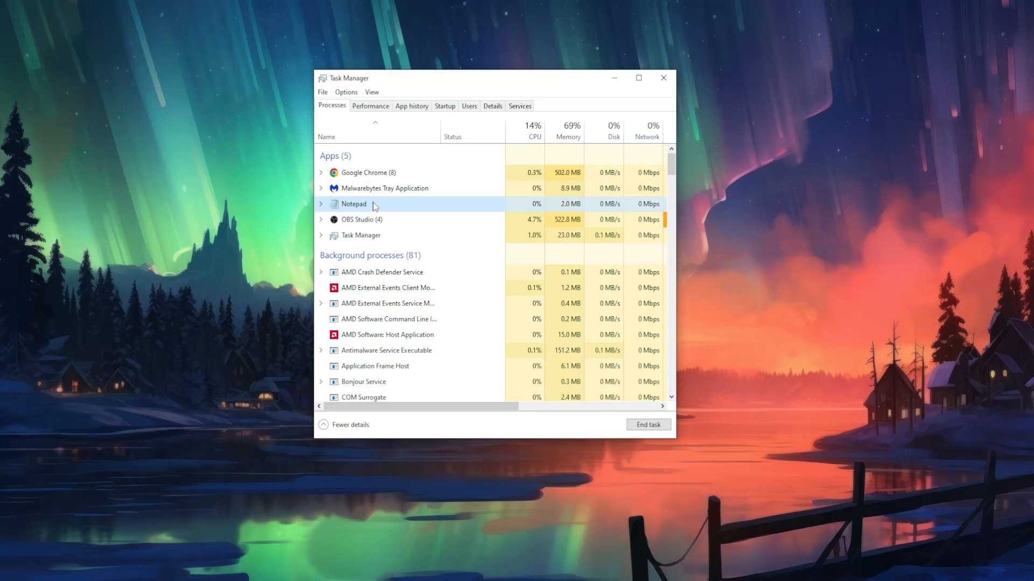
scroll(down, 3)
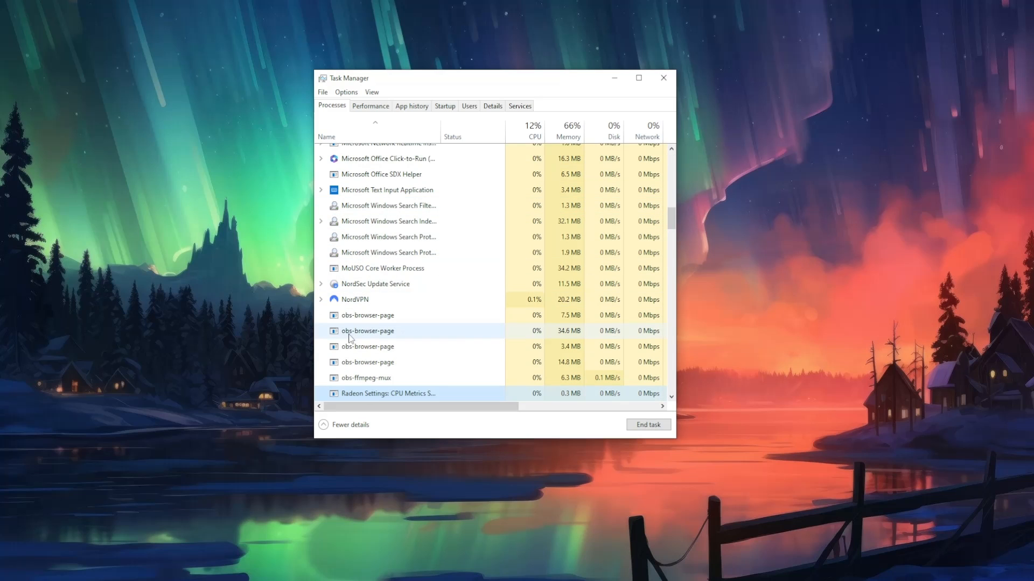
scroll(down, 3)
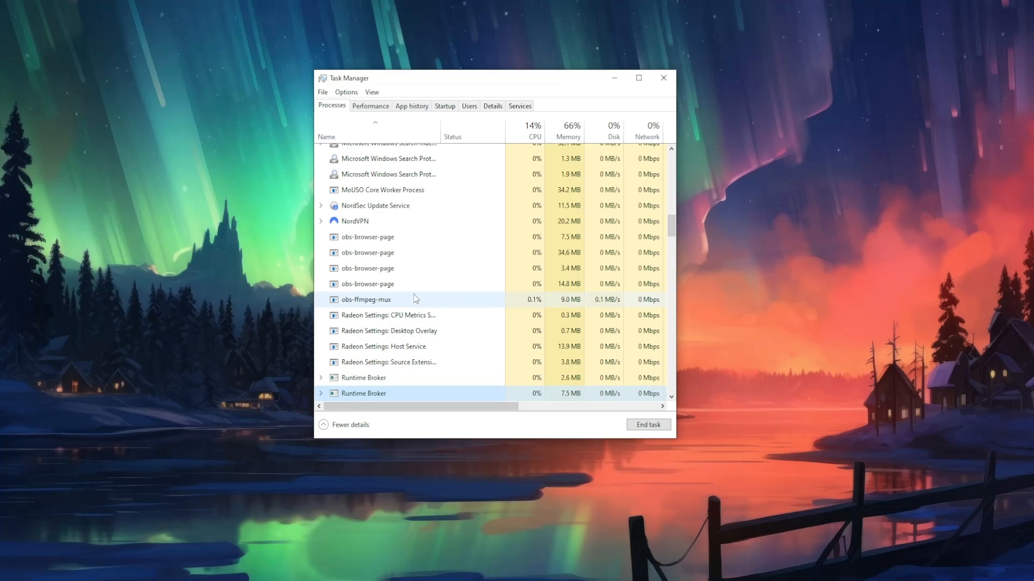
scroll(down, 3)
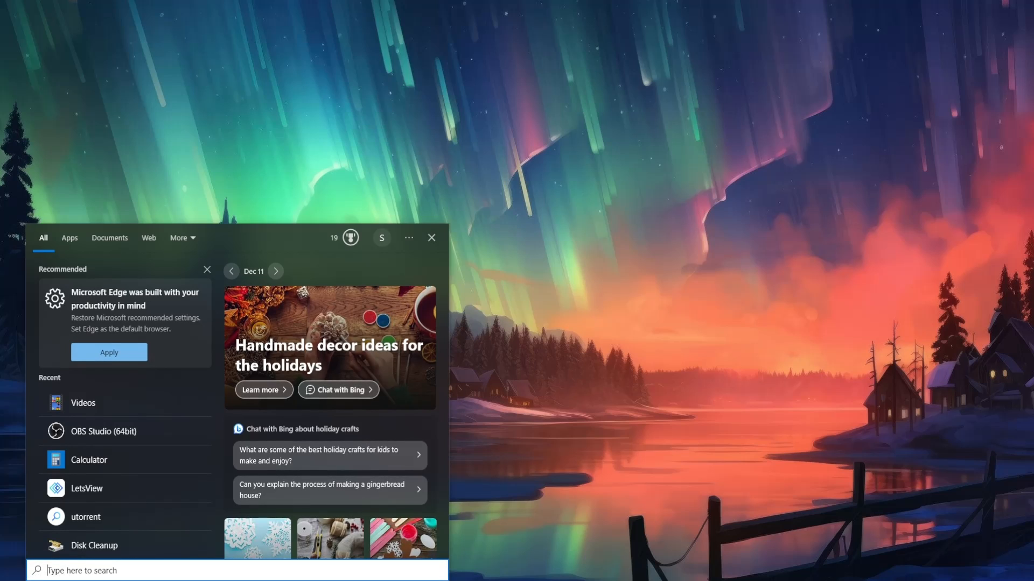
Use Run with %localappdata% to open the local AppData folder in File Explorer
text(run)
text(%)
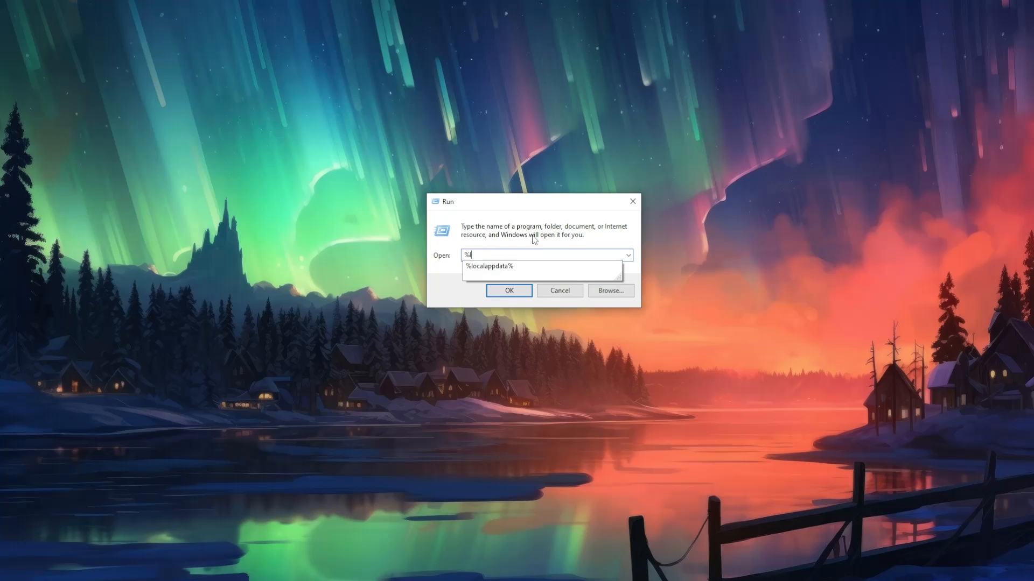
text(localappdata%)
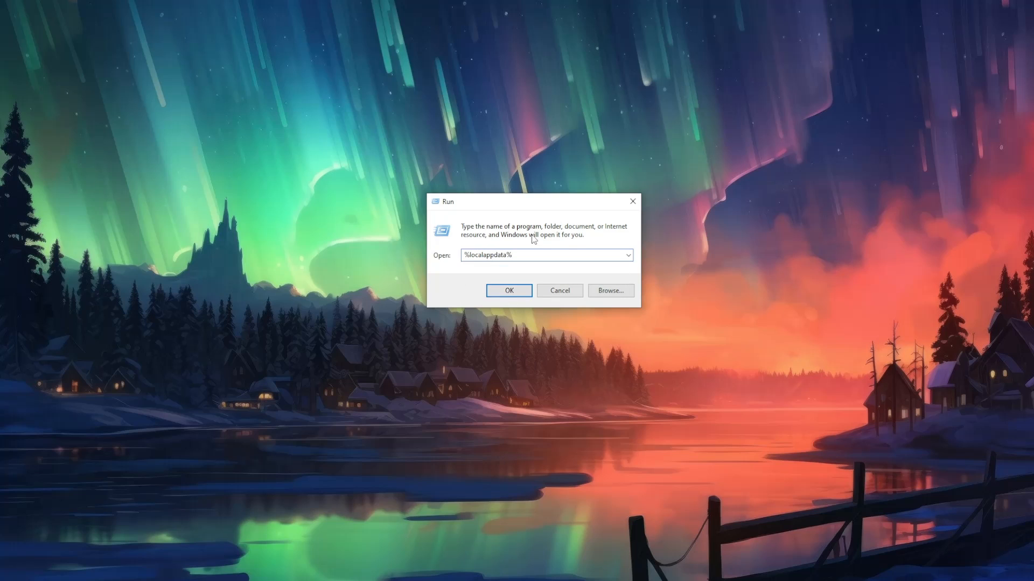
mouse_move(577, 257)
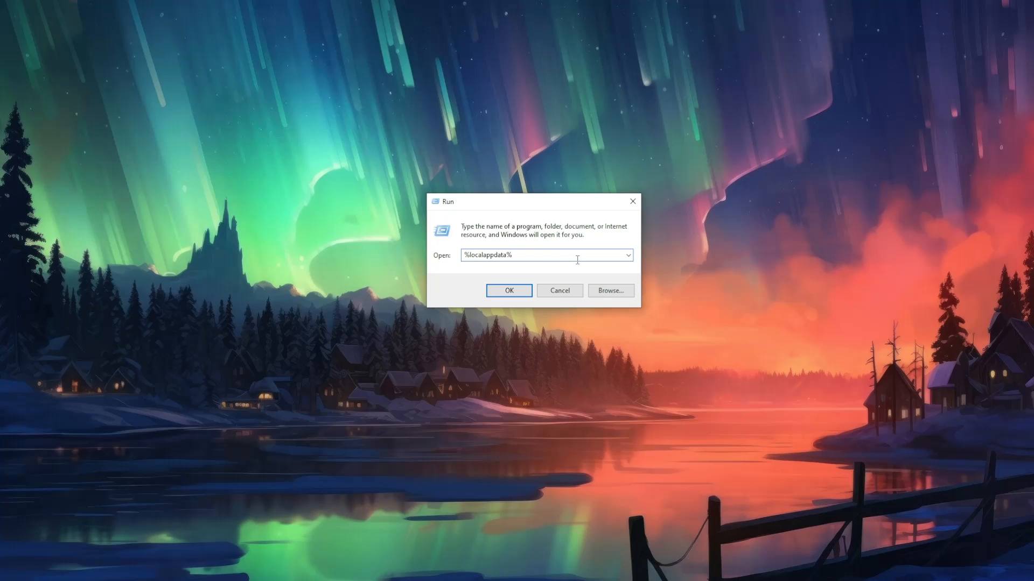
click(508, 291)
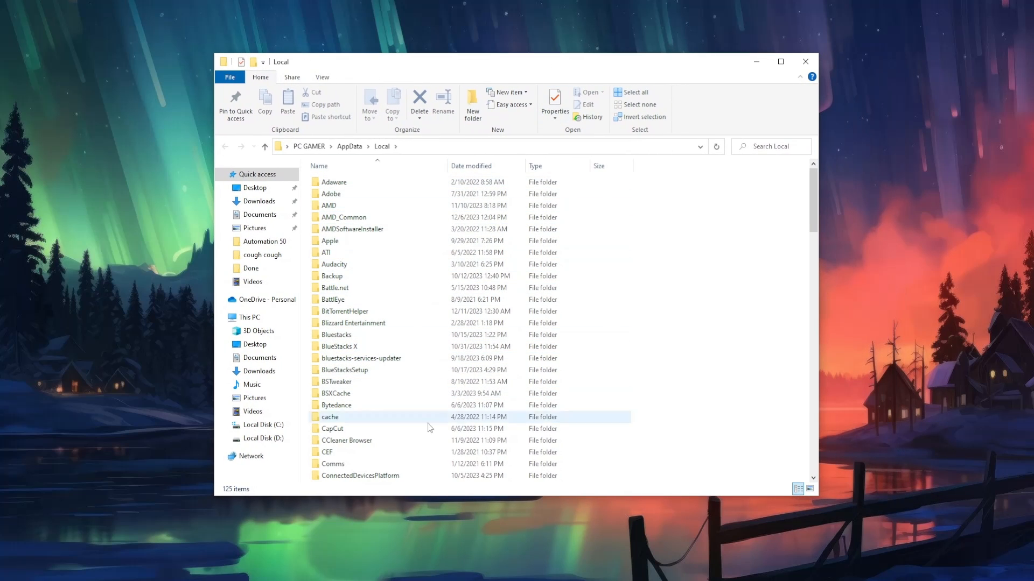
Locate and open the Roblox folder inside AppData\Local
click(329, 205)
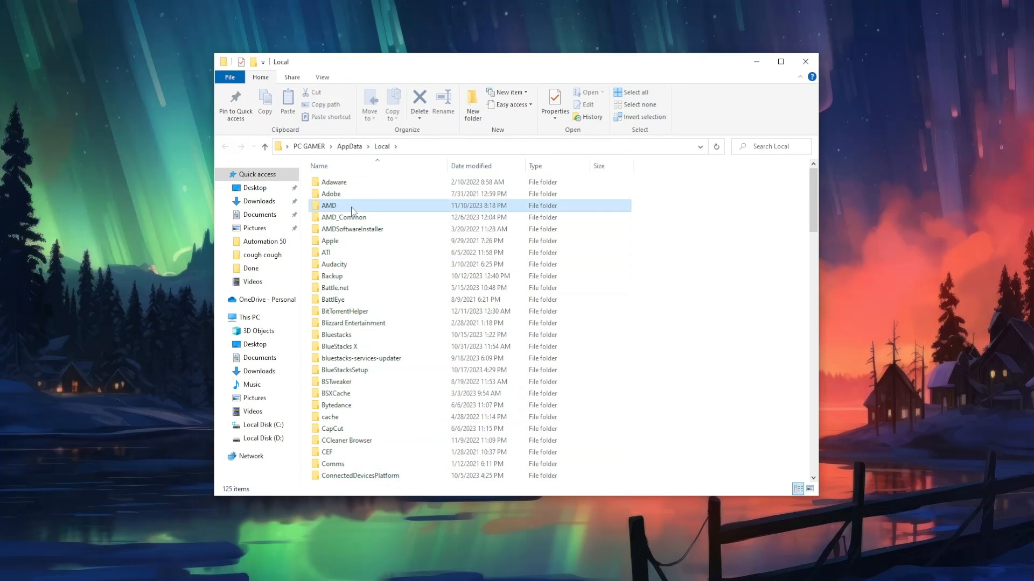
click(328, 204)
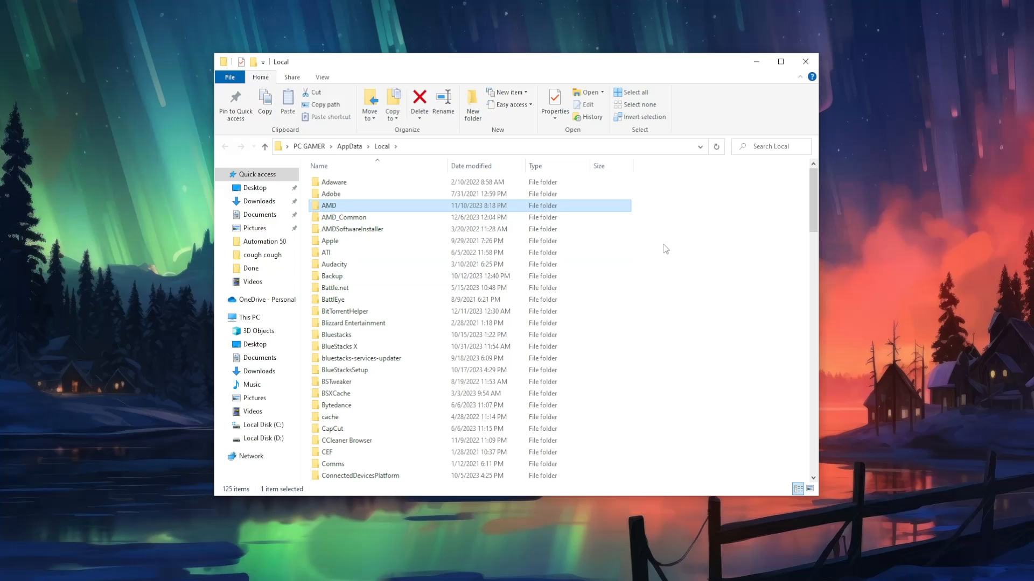
scroll(down, 3)
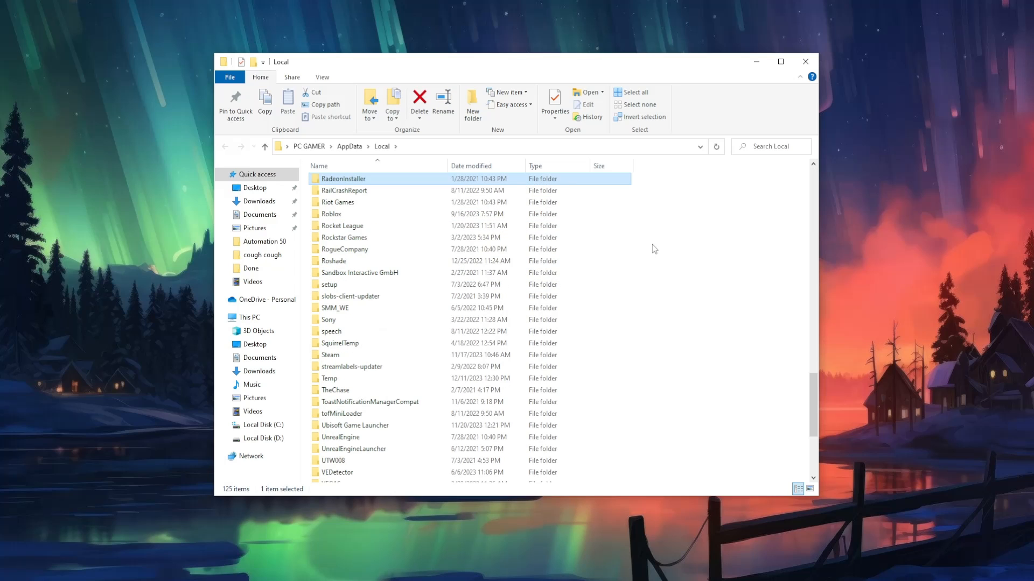
click(337, 213)
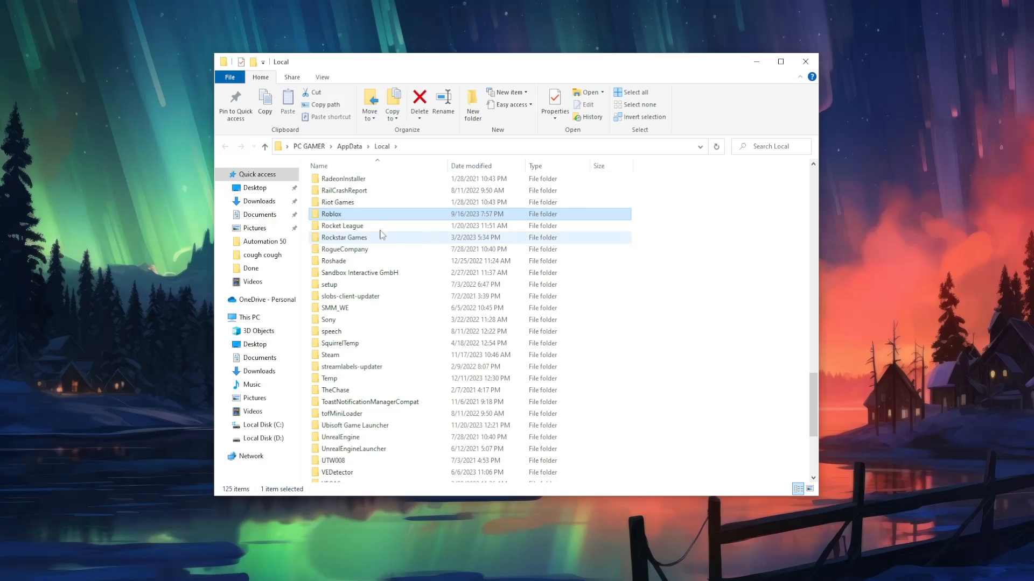
mouse_move(366, 215)
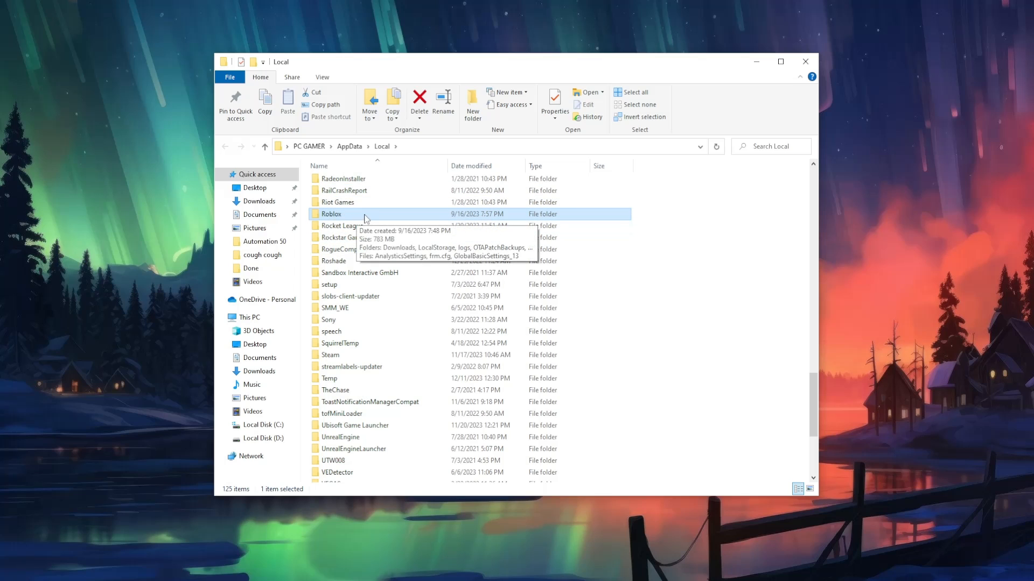
mouse_move(358, 219)
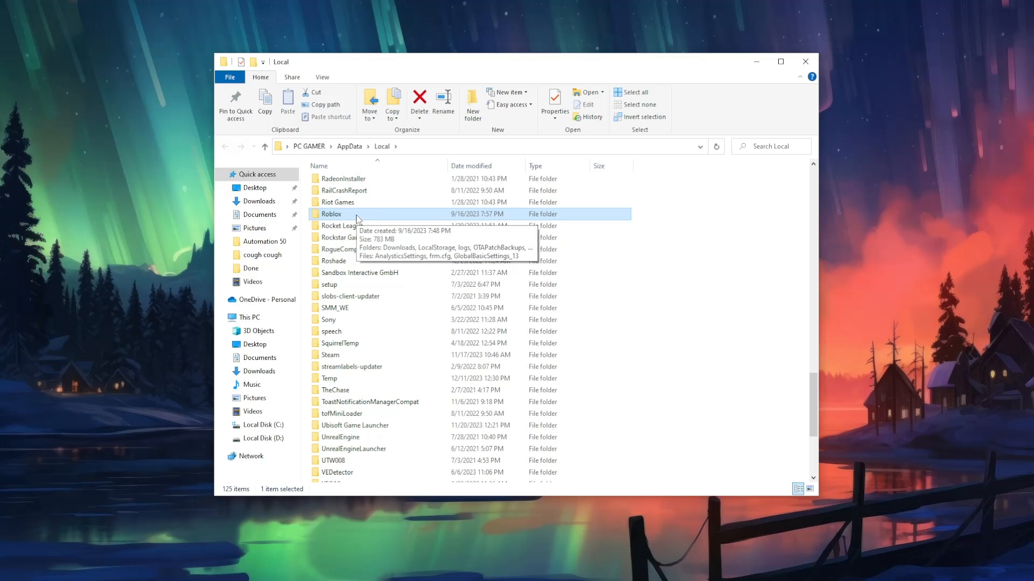
double_click(331, 213)
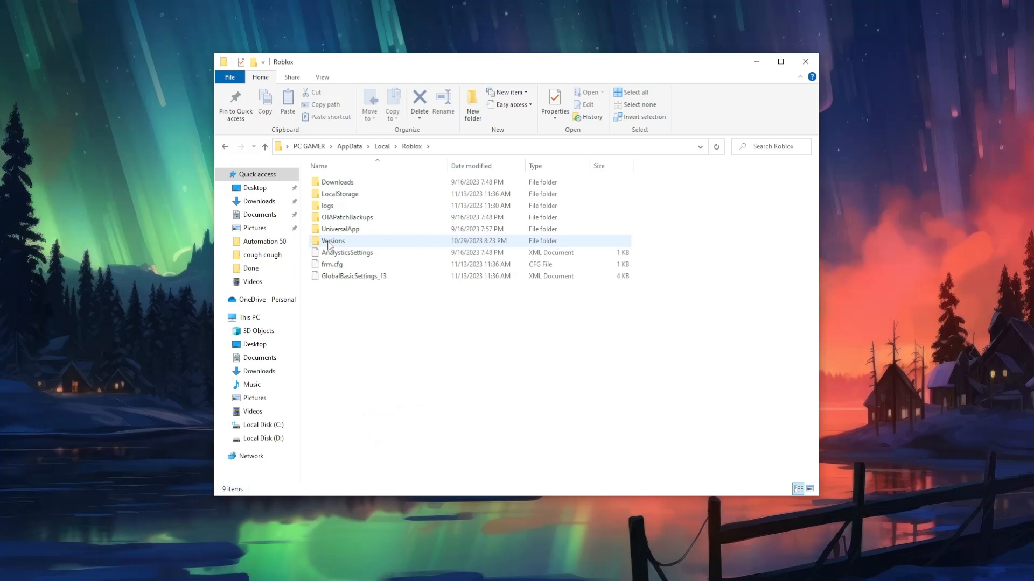
mouse_move(371, 240)
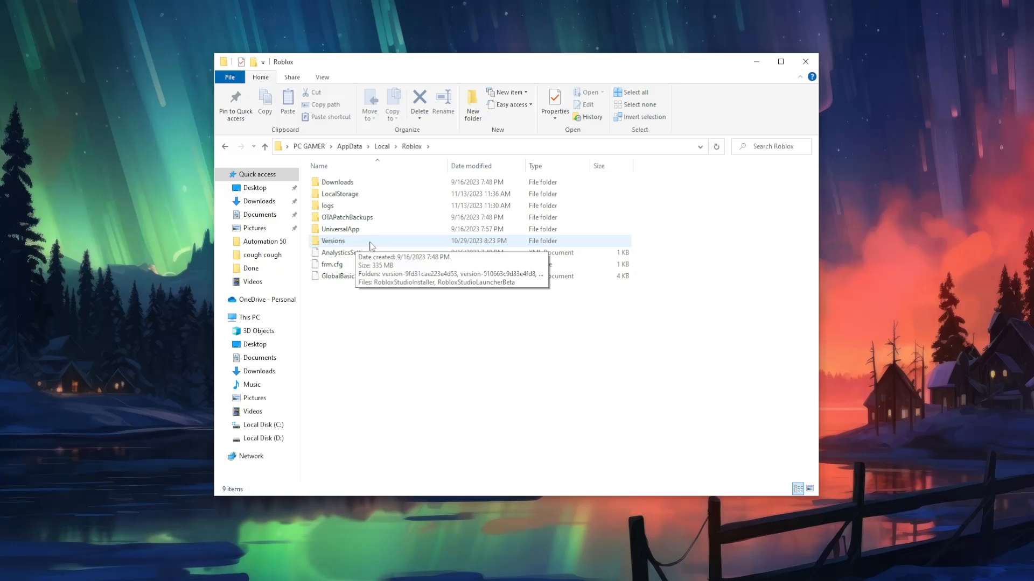
Open Versions, act on its three version-* folders, and close File Explorer
double_click(333, 240)
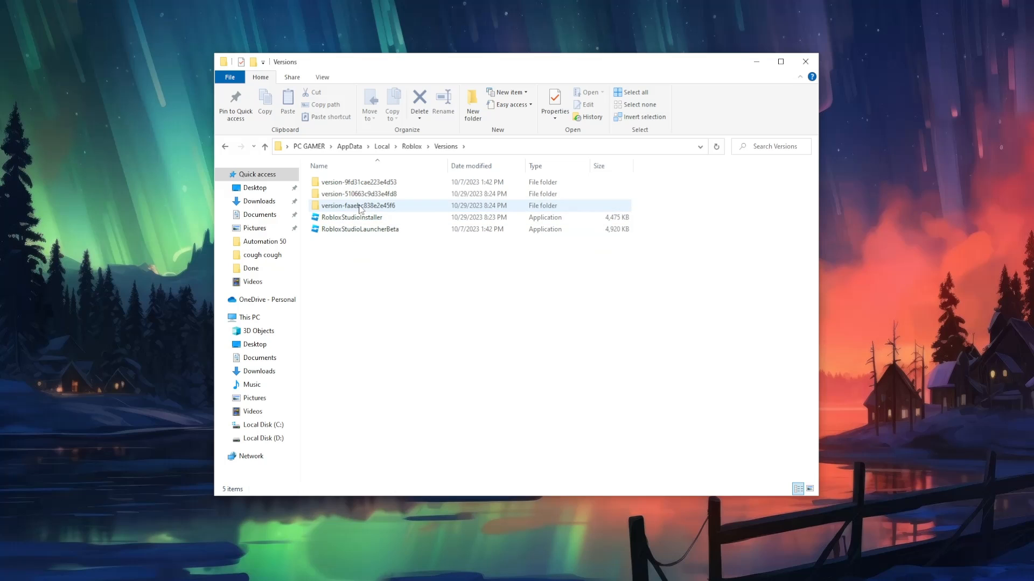
mouse_move(358, 206)
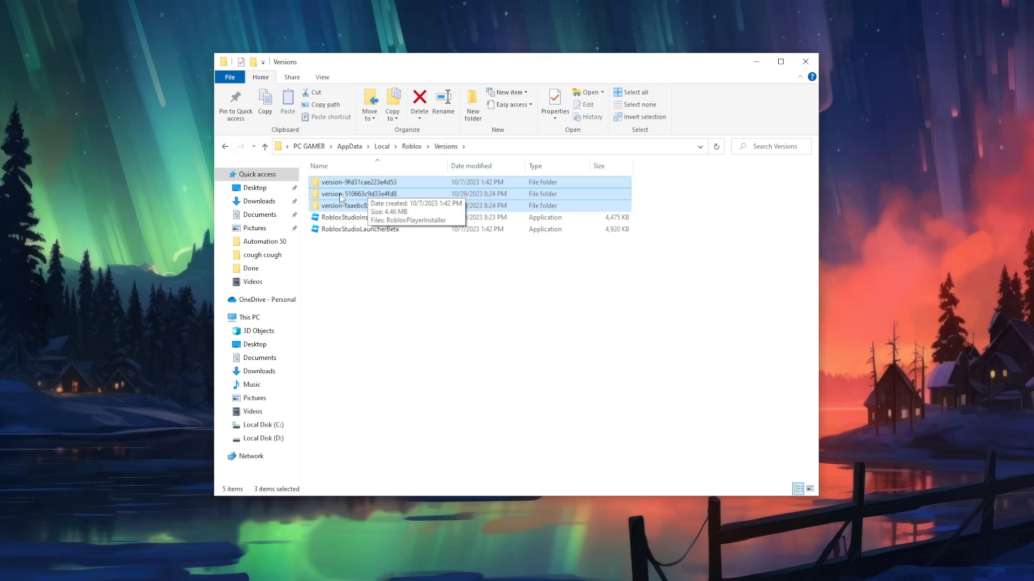
right_click(341, 205)
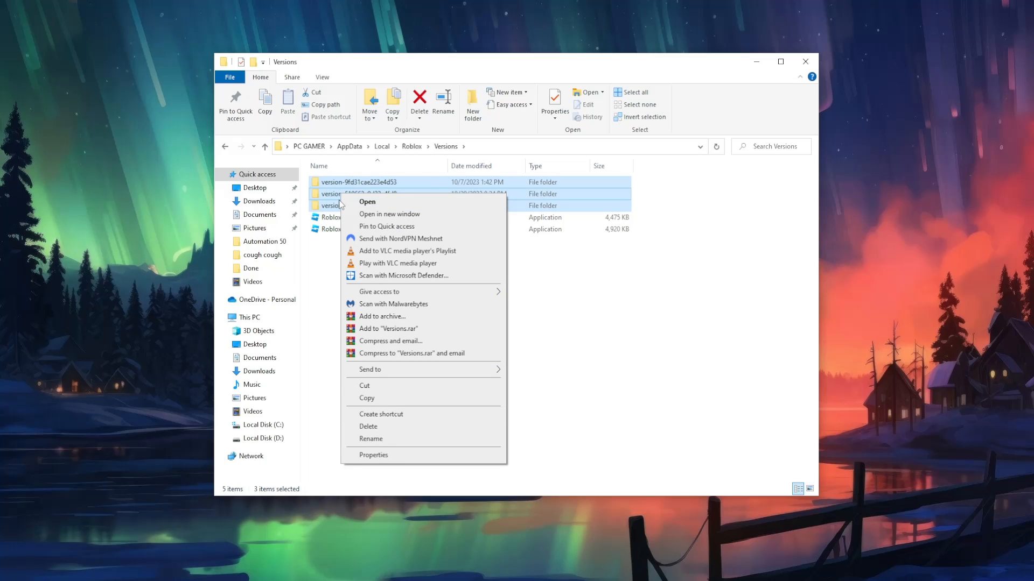
mouse_move(582, 399)
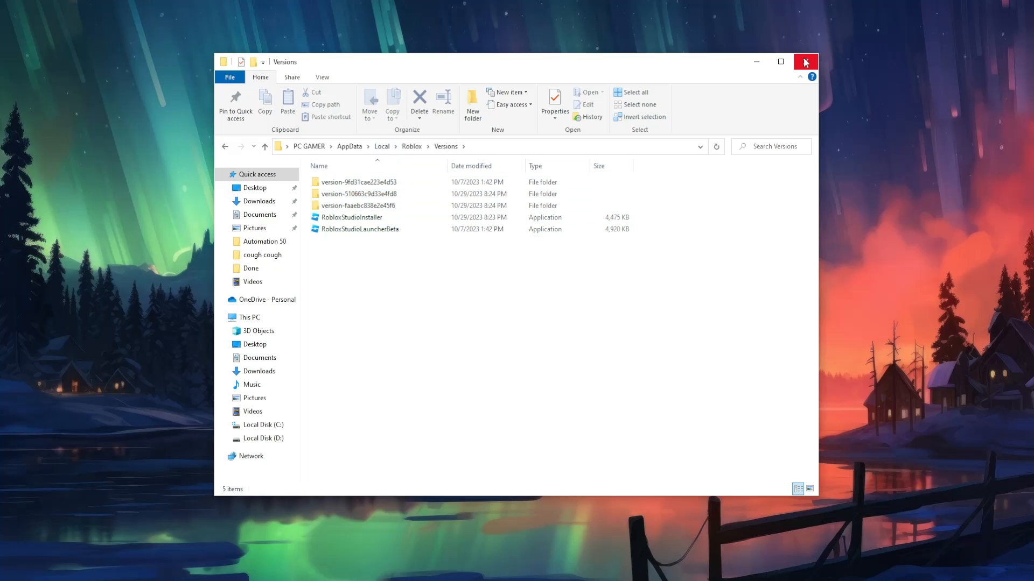
click(804, 62)
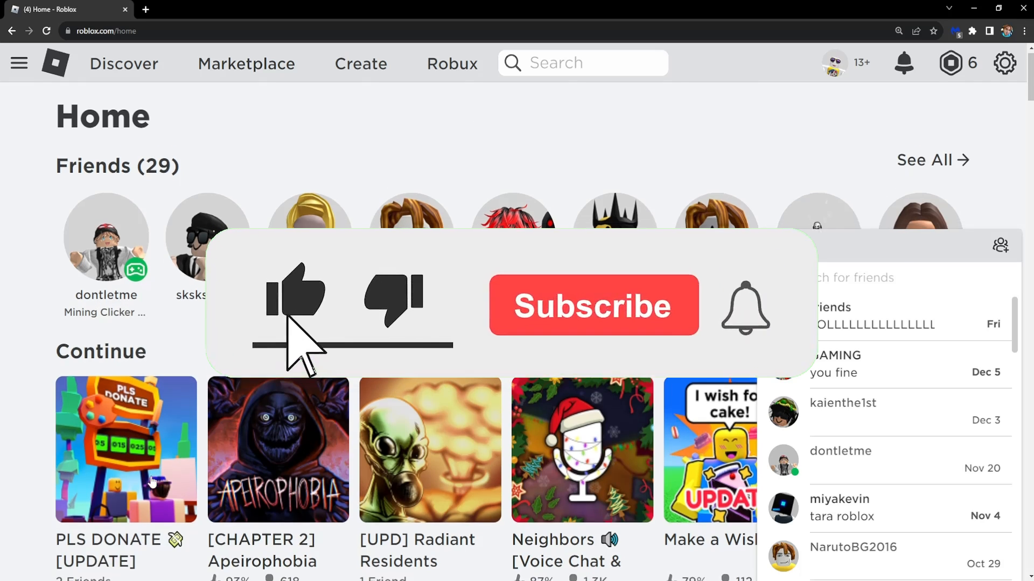
Start PLS DONATE from the Roblox site so the client begins reinstalling
click(126, 450)
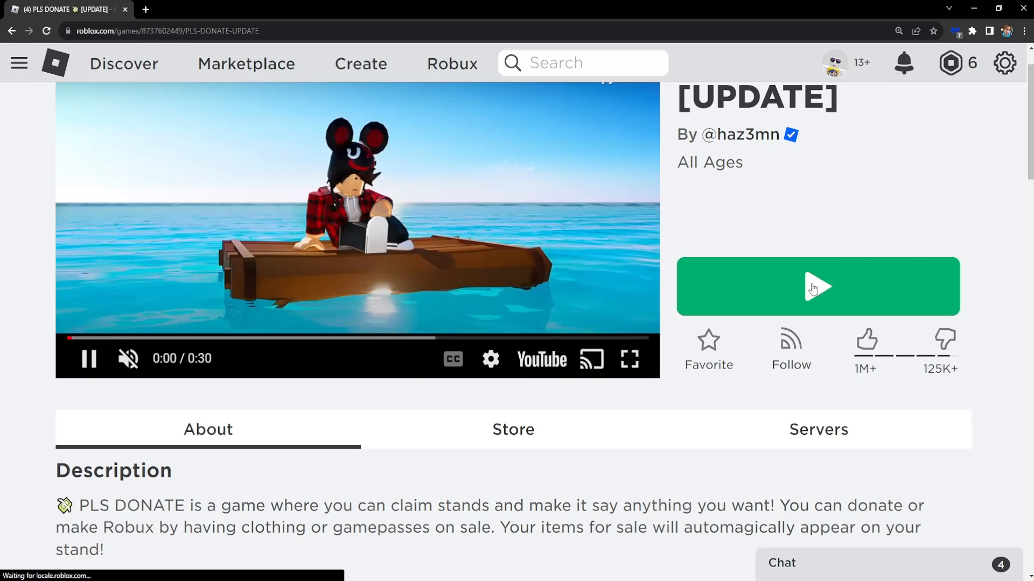
click(816, 287)
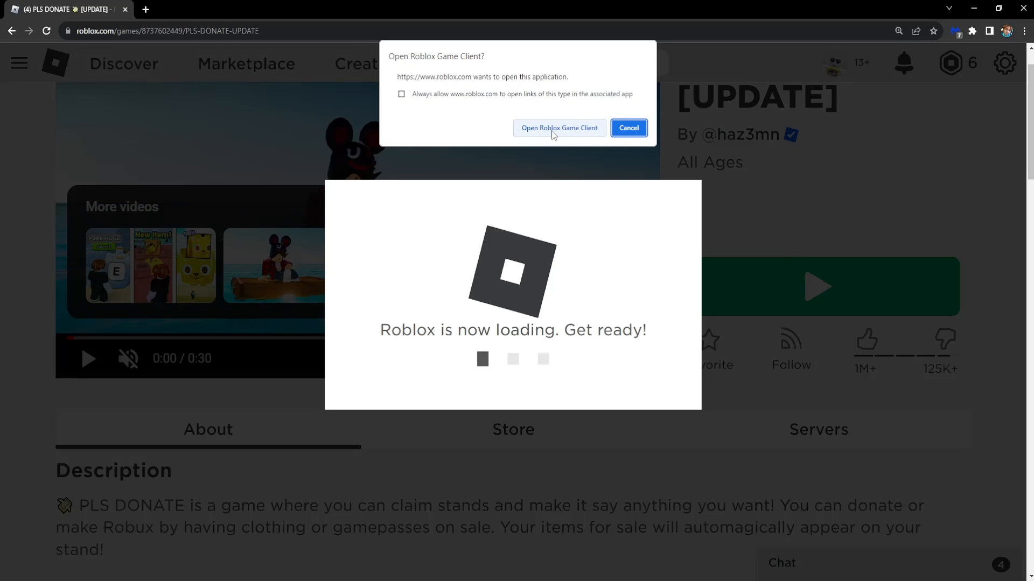